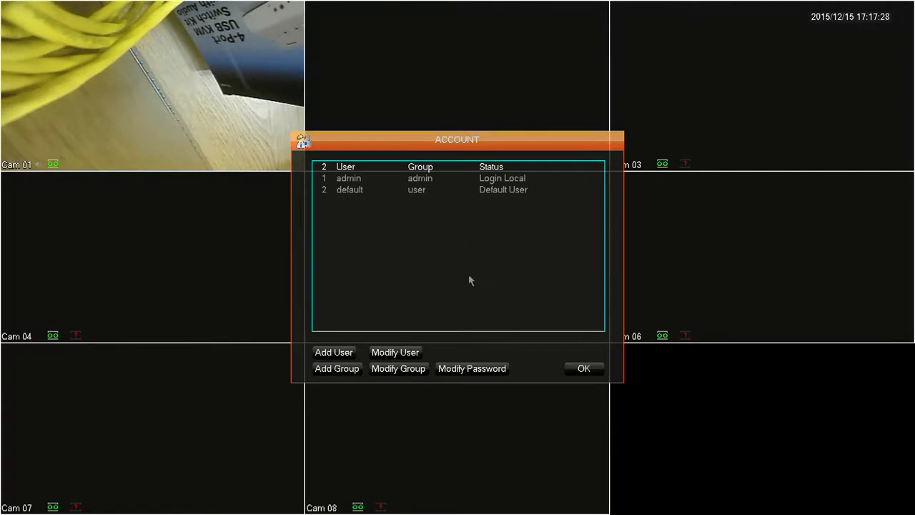
mouse_move(443, 269)
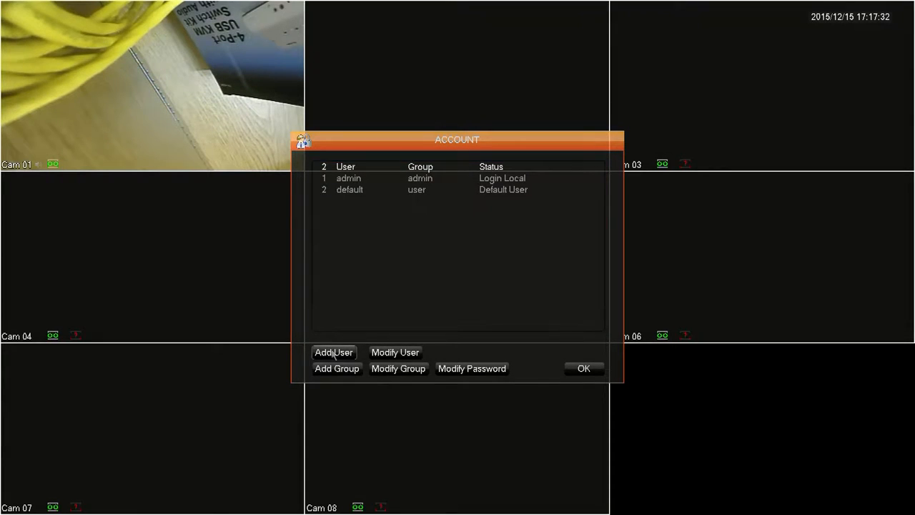
Step: Begin a new account named 'mc' in the Add User form
left_click(334, 351)
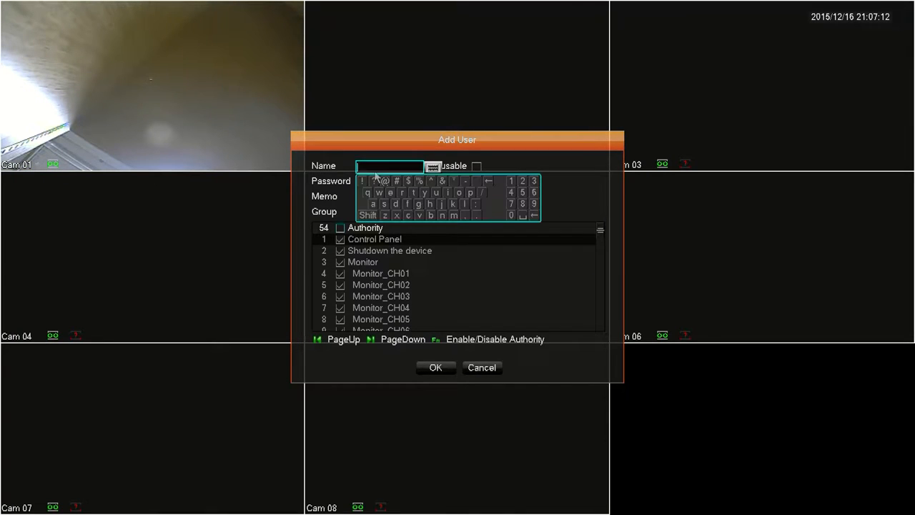
left_click(453, 215)
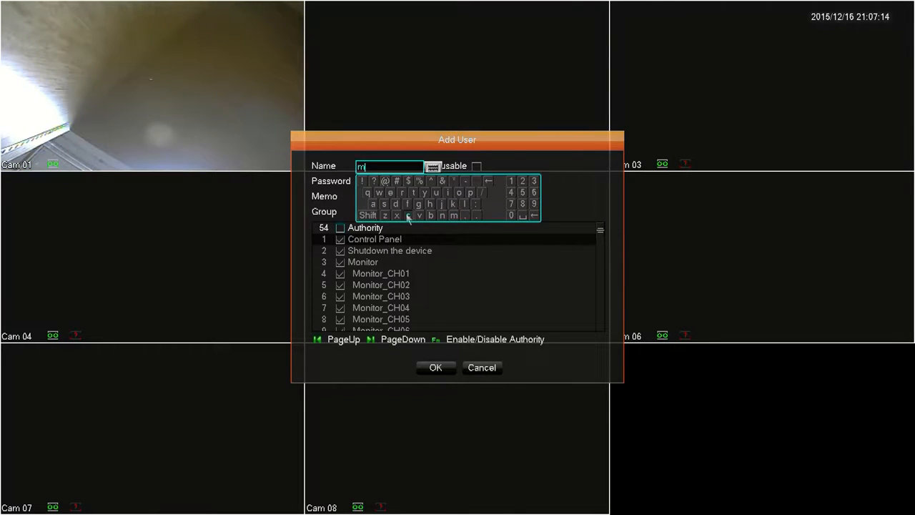
left_click(408, 215)
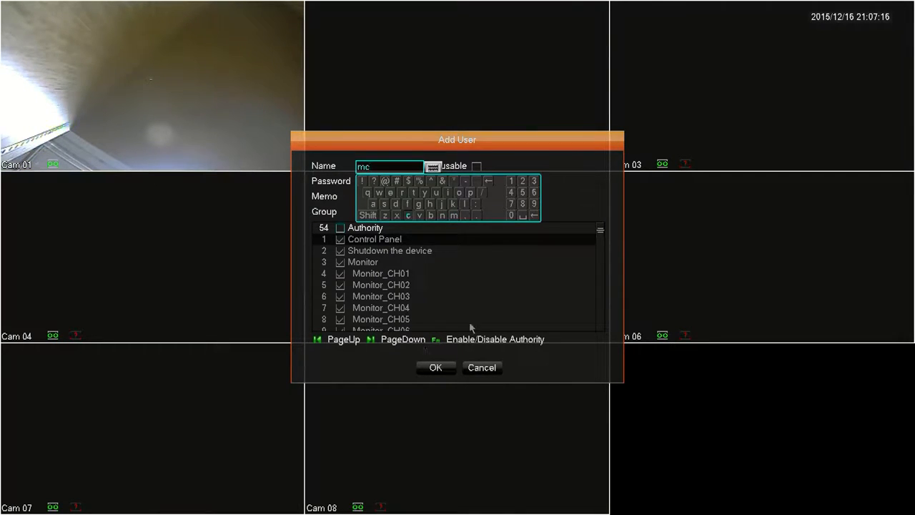
left_click(389, 181)
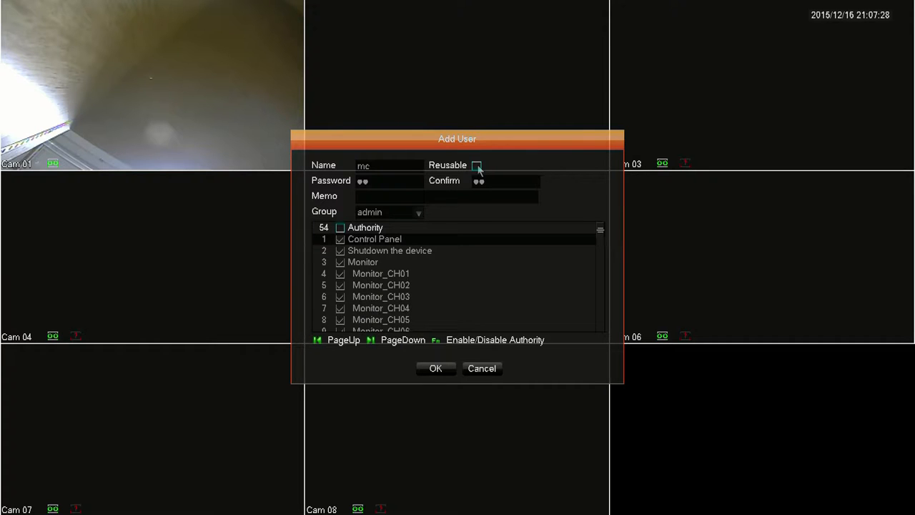
Step: Mark the mc account reusable, give it memo 'mc' and assign it to the 'user' group
left_click(478, 165)
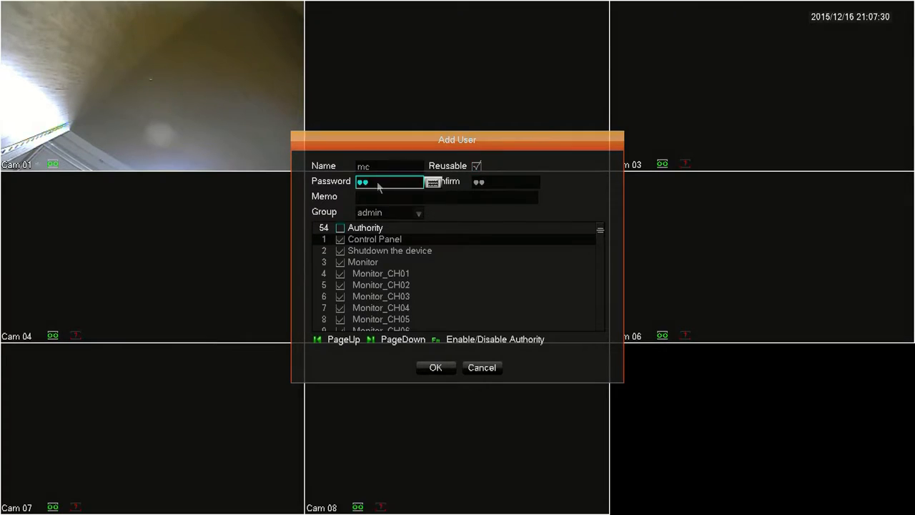
left_click(443, 197)
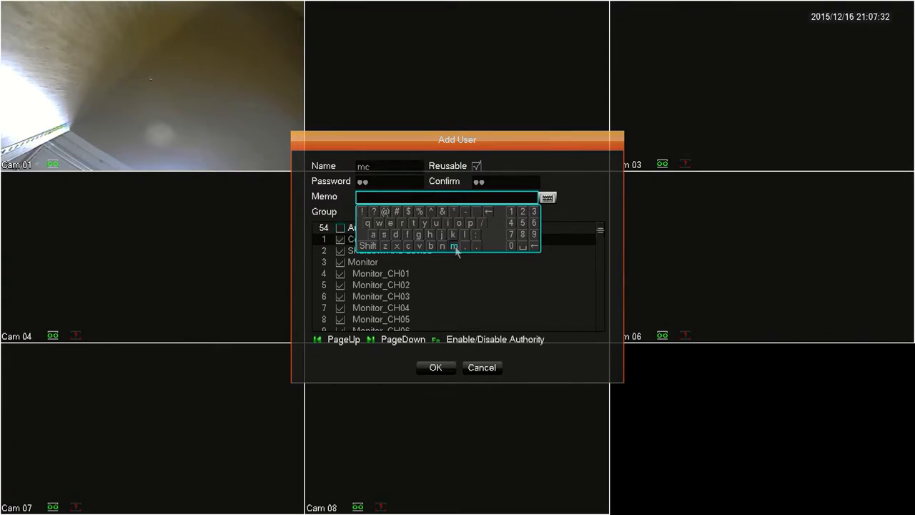
left_click(454, 246)
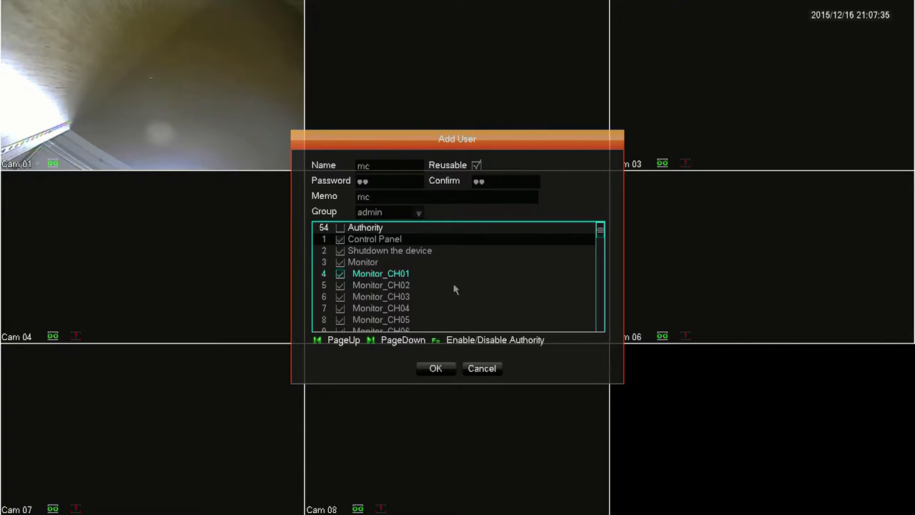
left_click(418, 212)
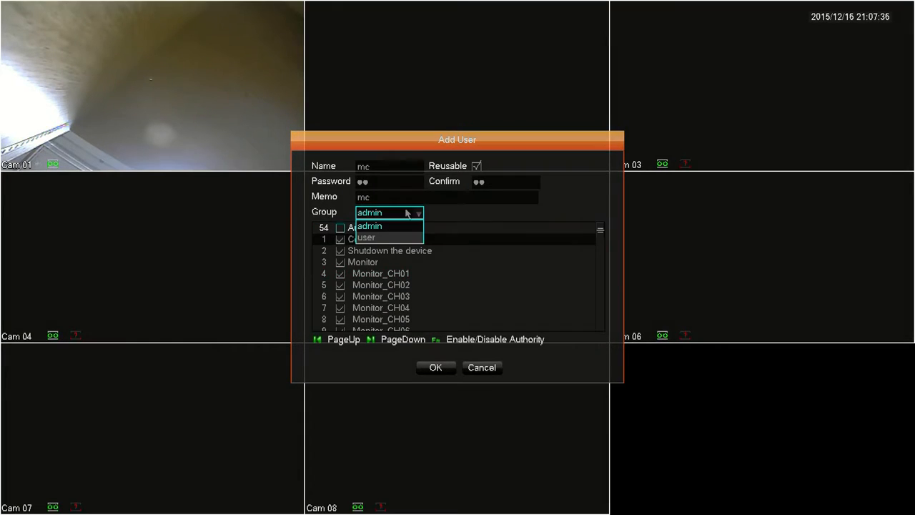
left_click(366, 237)
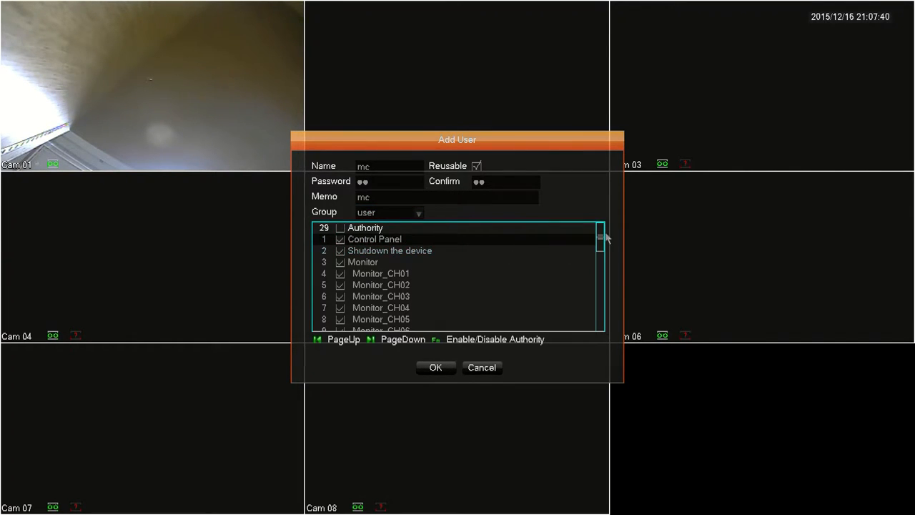
scroll("down", 3)
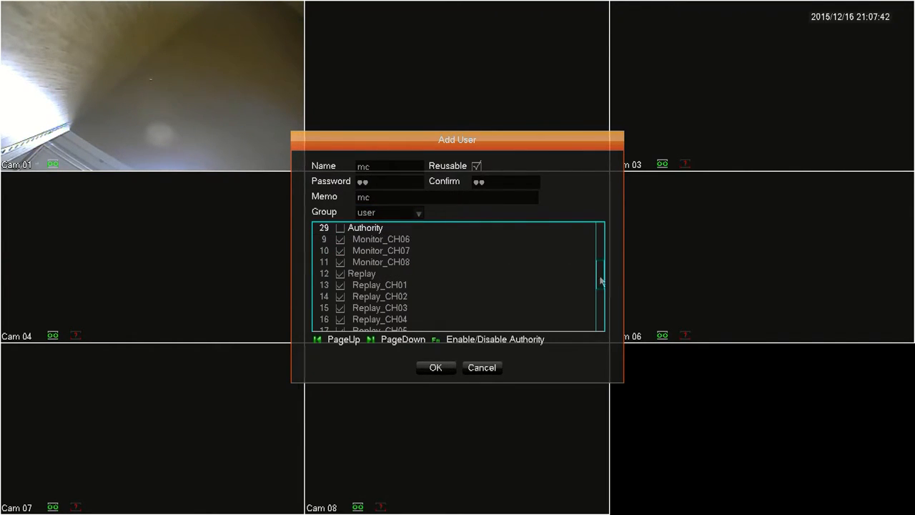
scroll("down", 3)
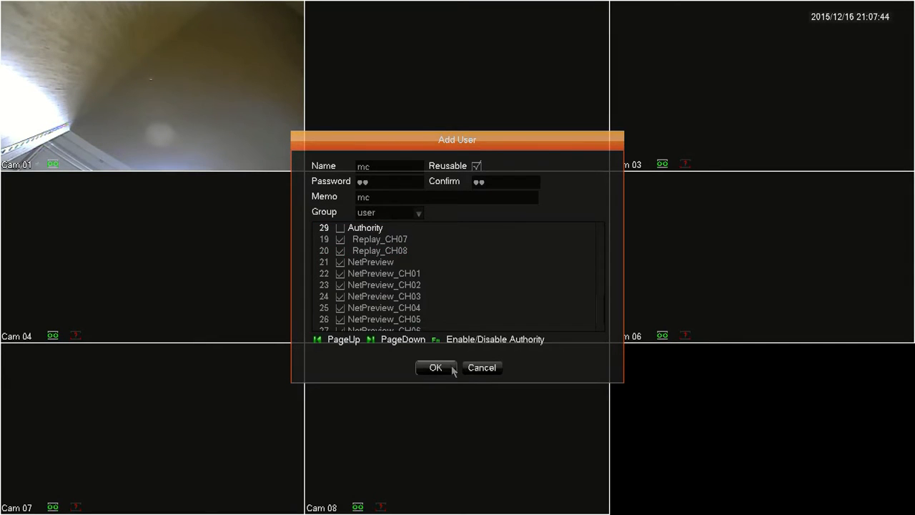
Step: Confirm the Add User form so mc joins the account list as a normal user
left_click(435, 368)
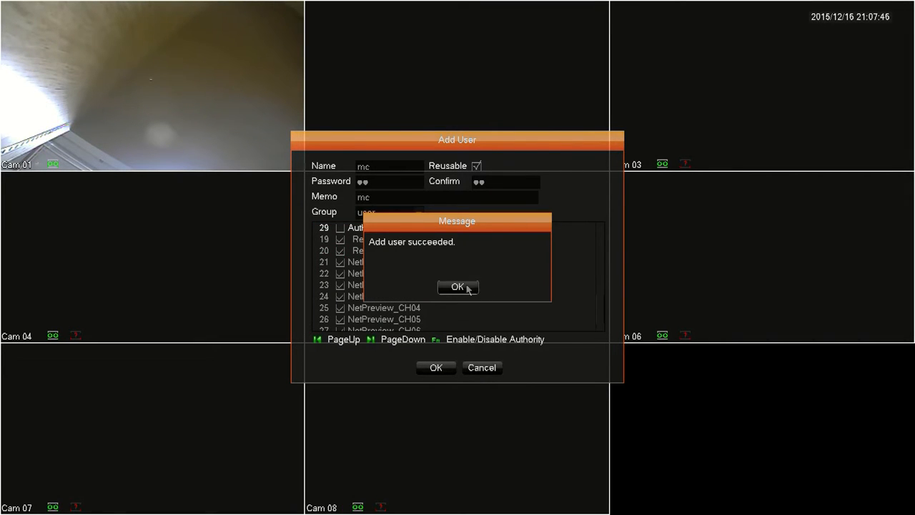
left_click(457, 286)
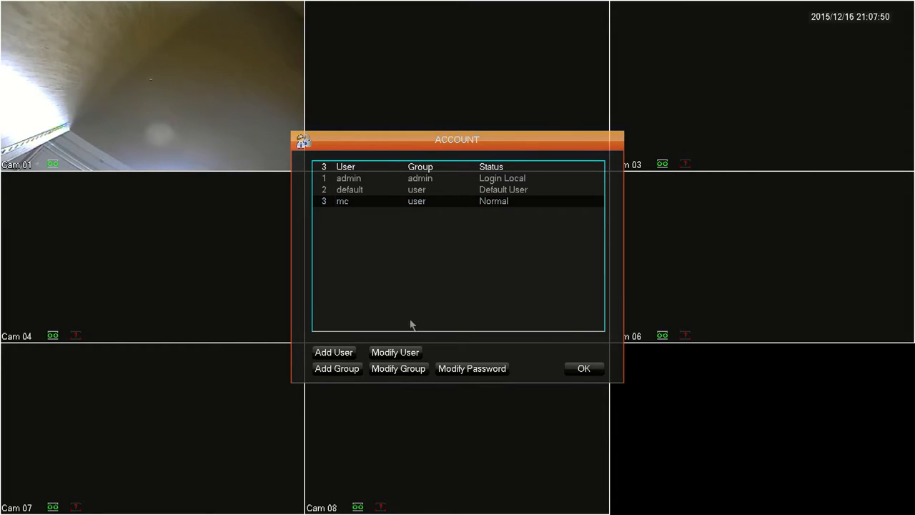
Step: Load the mc account in Modify User and clear its Reusable option
left_click(395, 352)
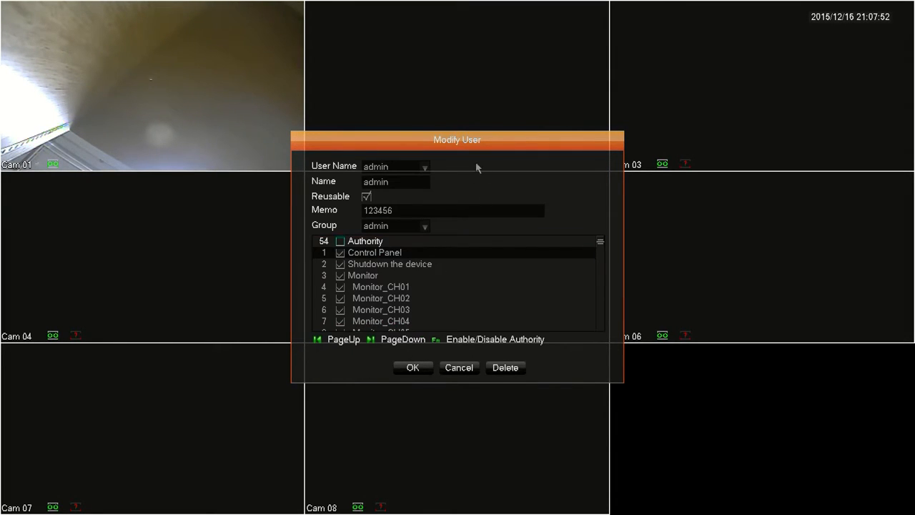
left_click(425, 166)
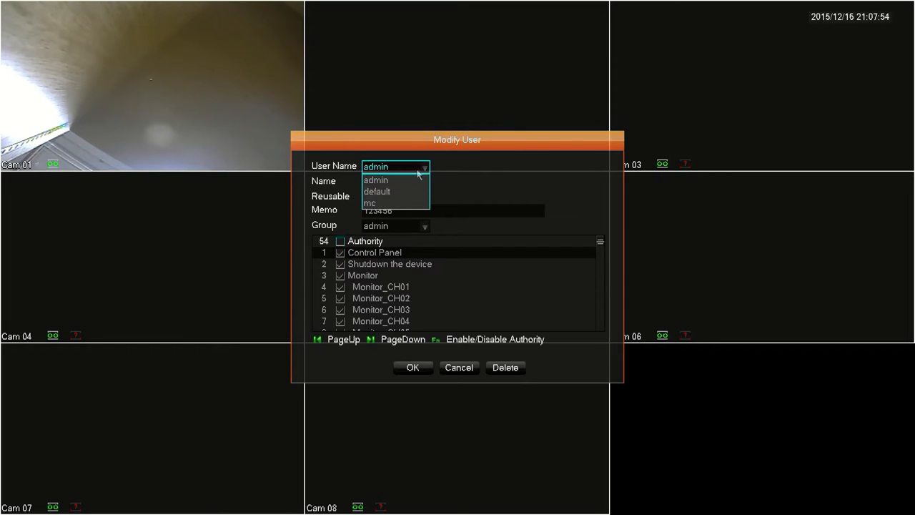
left_click(369, 203)
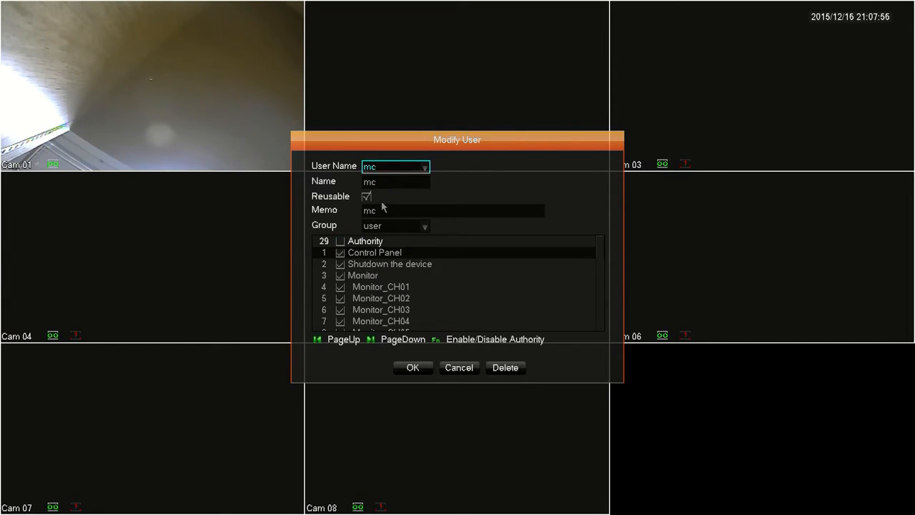
left_click(395, 180)
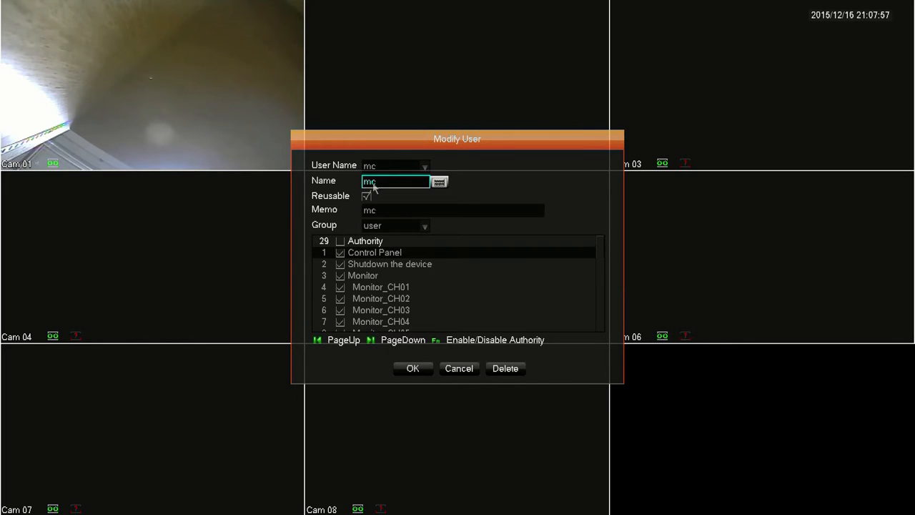
left_click(366, 196)
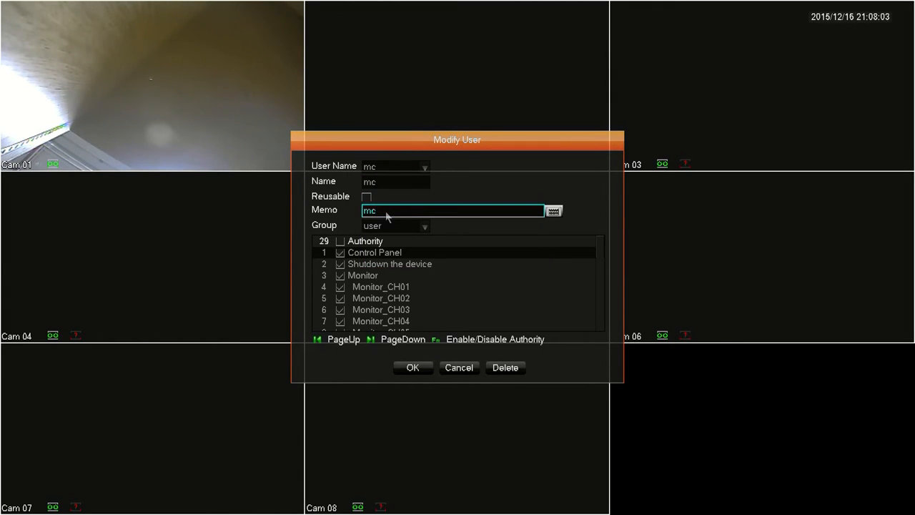
Step: Keep mc in the 'user' group and confirm the modification, returning to the account list
left_click(425, 226)
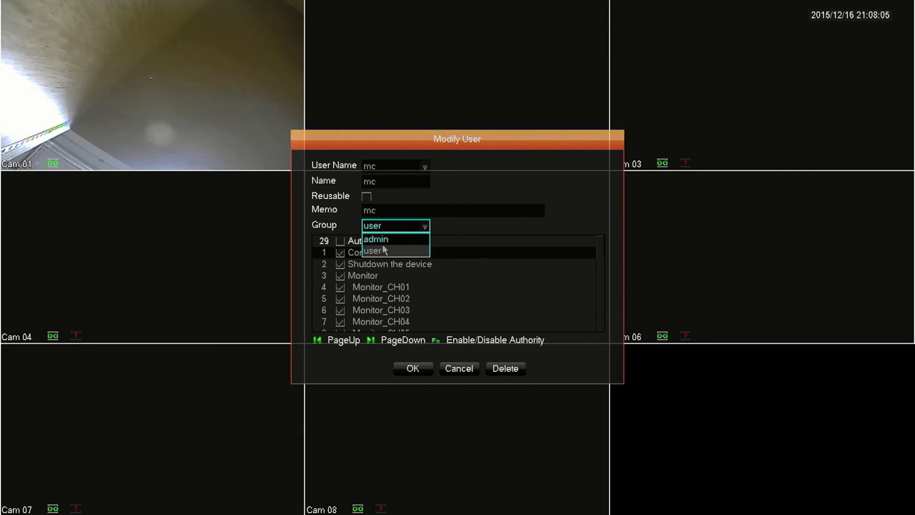
left_click(373, 252)
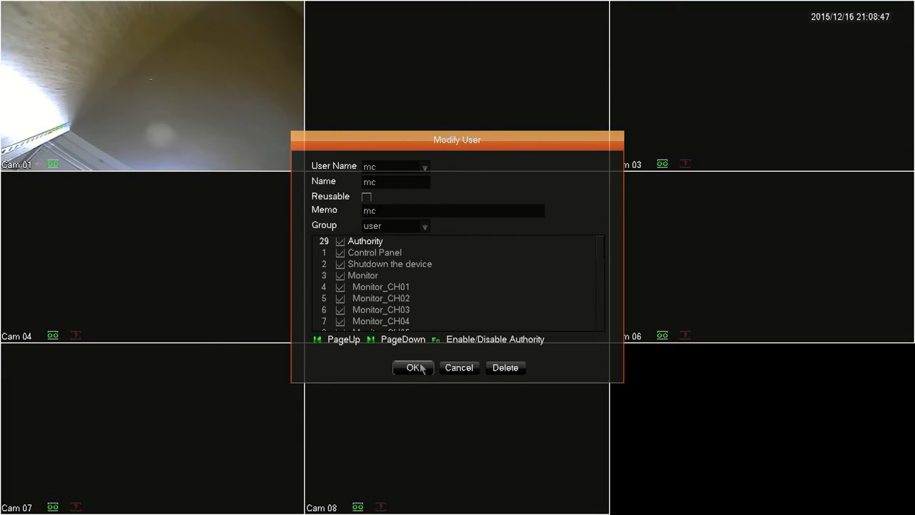
left_click(413, 367)
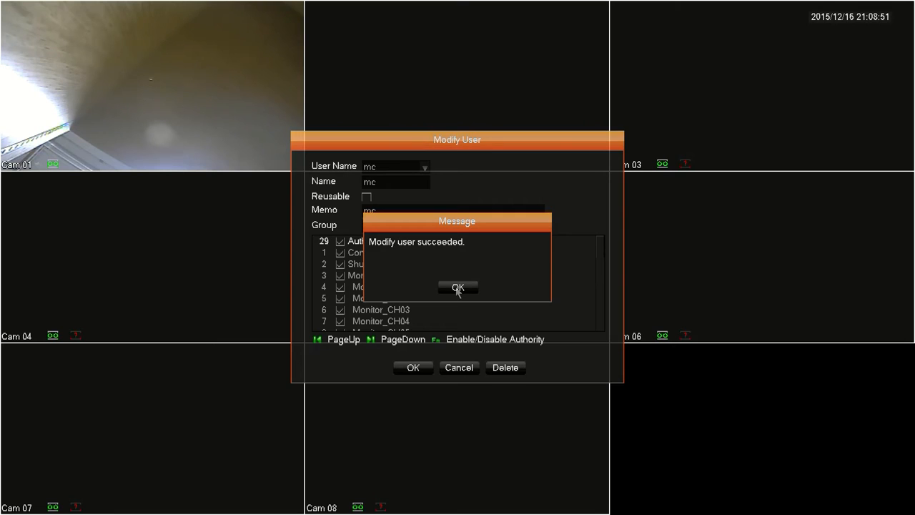
left_click(458, 288)
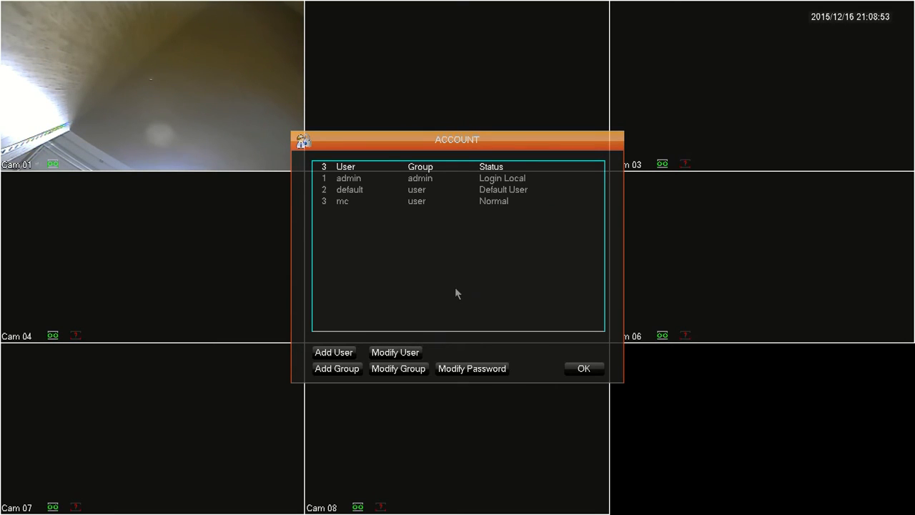
Step: Remove the mc account from Modify User and acknowledge the deletion
left_click(395, 352)
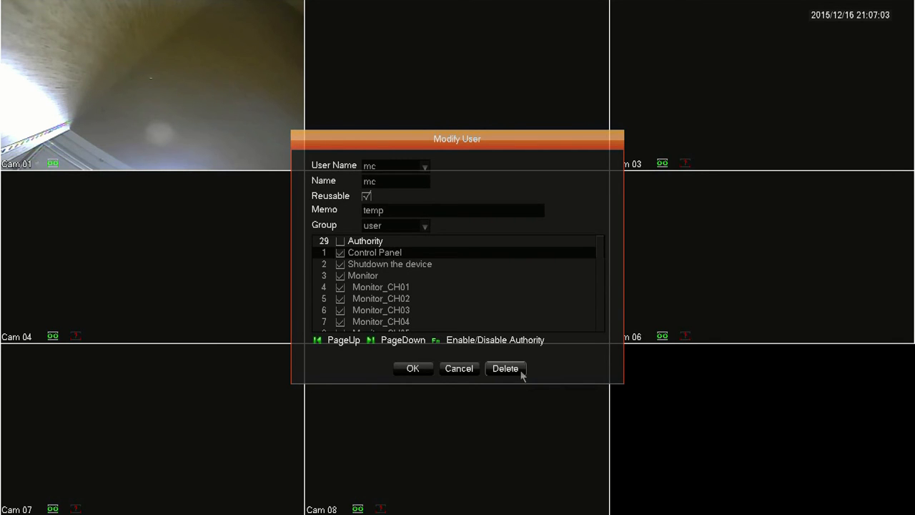
left_click(507, 369)
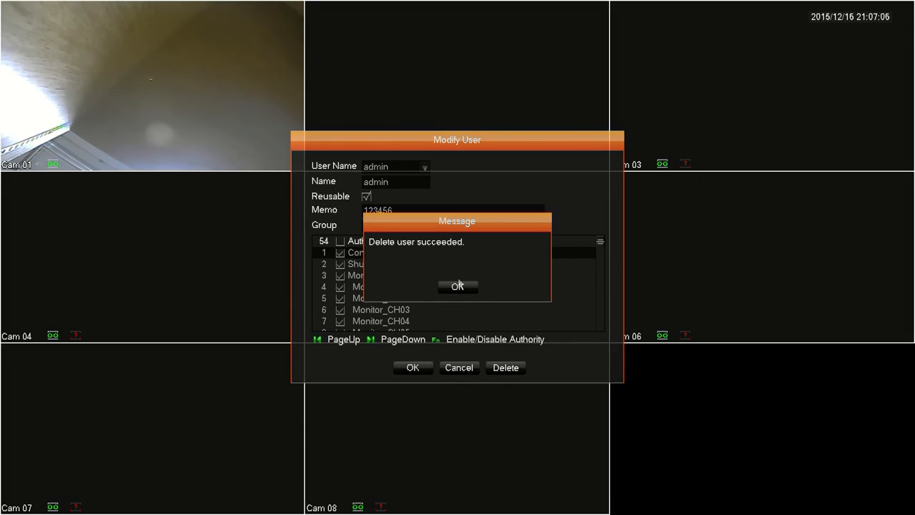